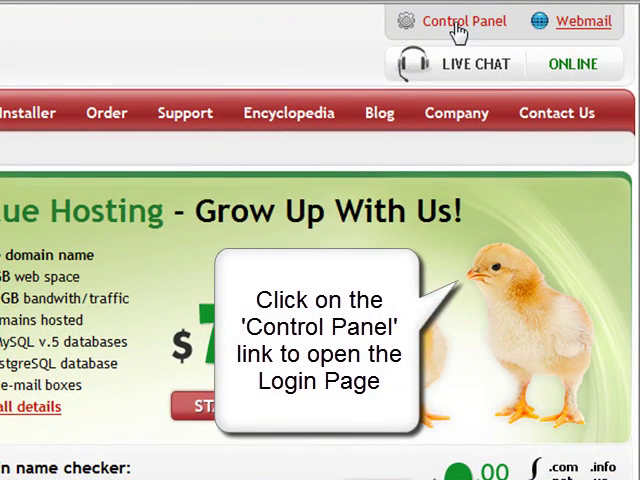
- Go to the Control Panel members login page from the top link
click(464, 20)
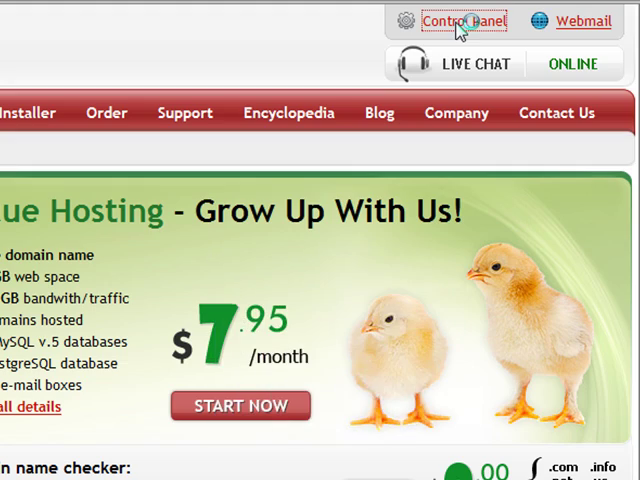
click(462, 20)
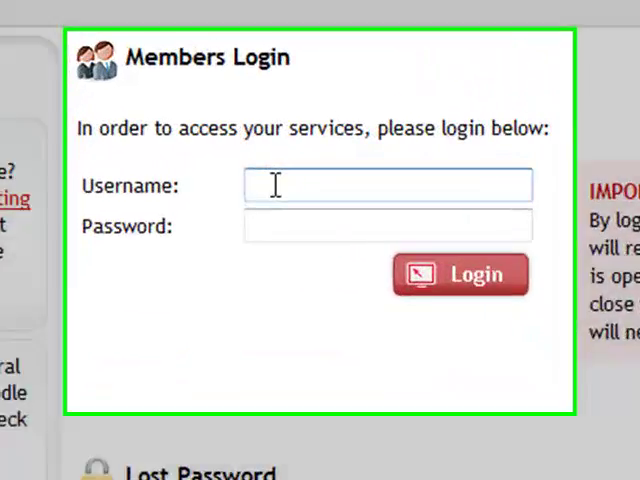
- Sign in to the members area with the username and password
text(mesterbol)
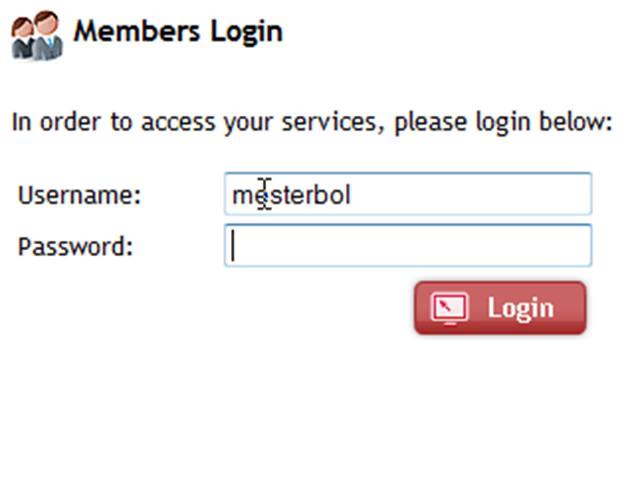
text(••)
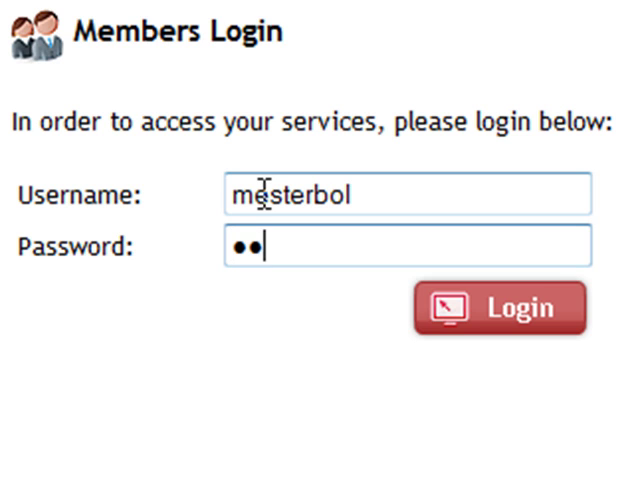
text(•••••)
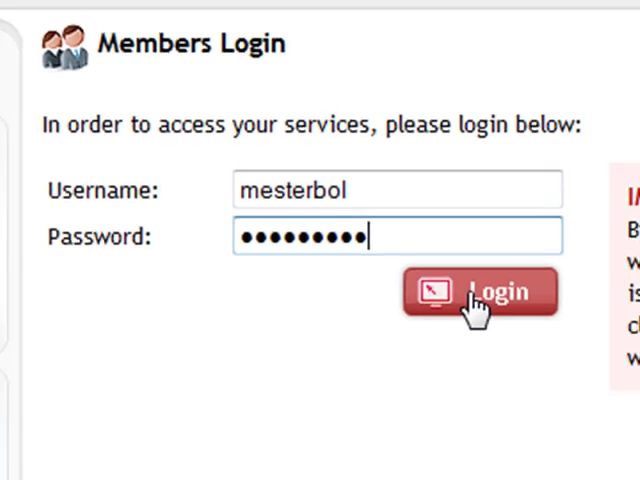
click(478, 292)
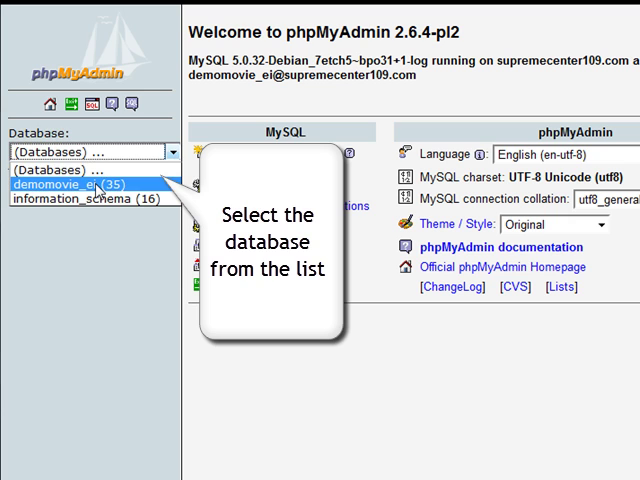
- Select the demomovie_ei database from the left-panel dropdown to list its jos1015 tables
click(80, 184)
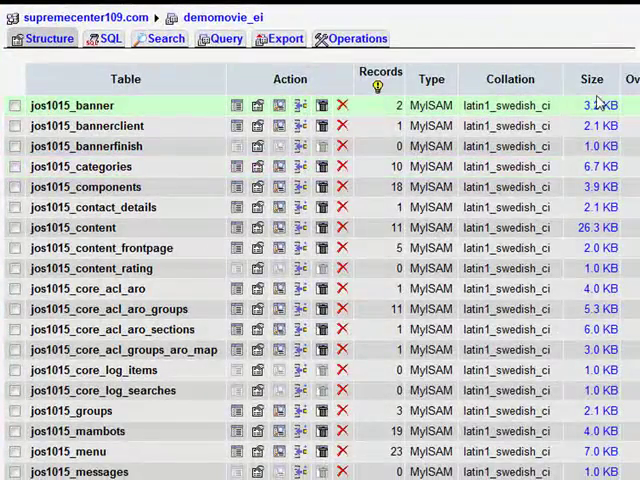
scroll(down, 3)
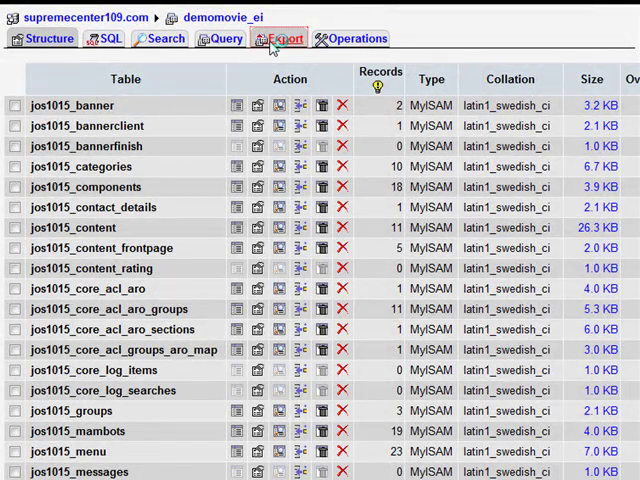
- Set up an SQL export of demomovie_ei with 'Save as file' ticked
click(284, 38)
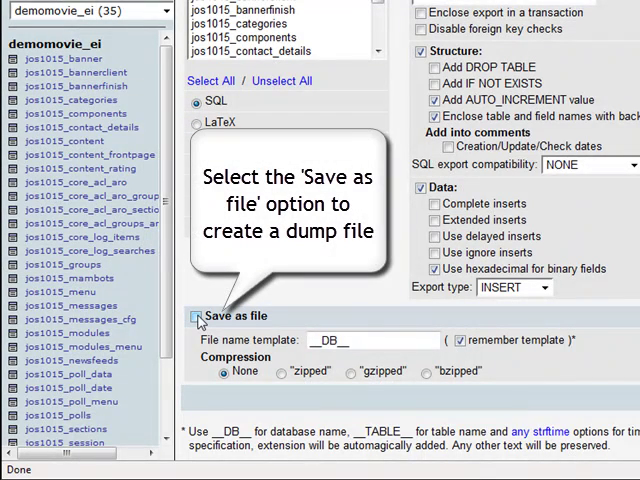
click(196, 316)
text(backup)
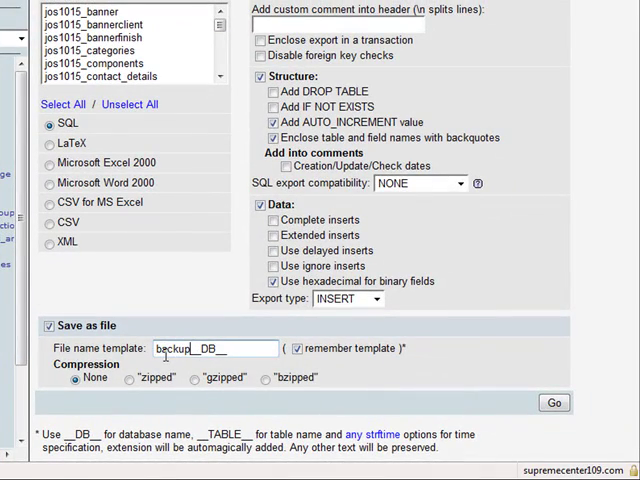
mouse_move(556, 402)
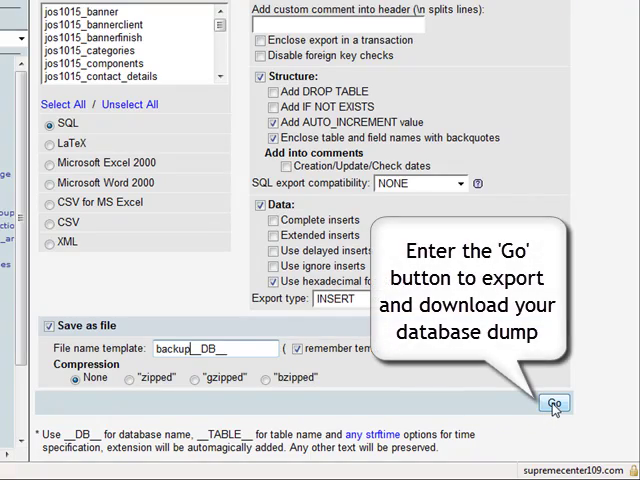